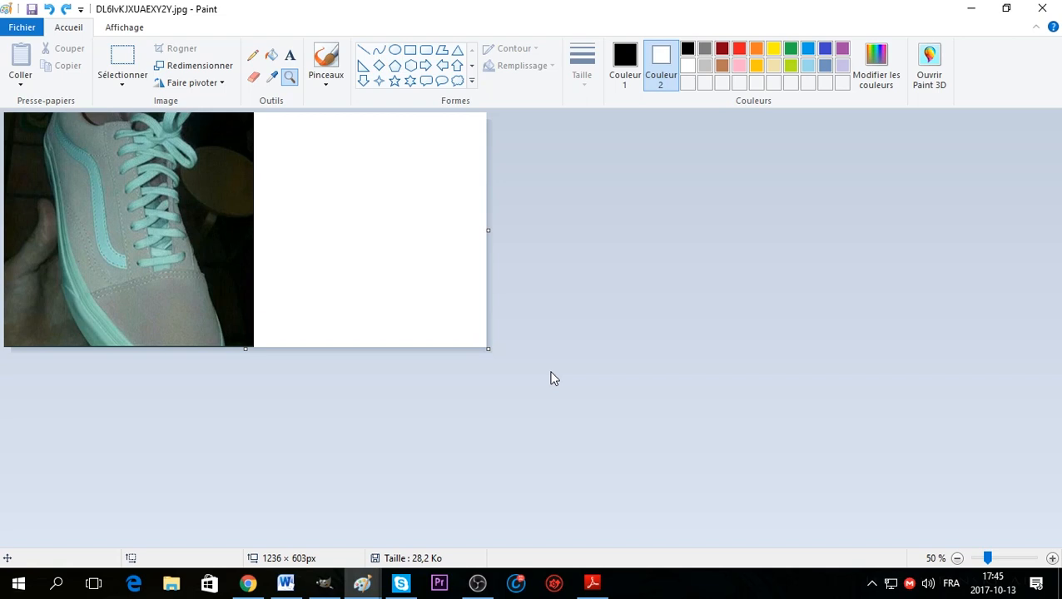
mouse_move(308, 98)
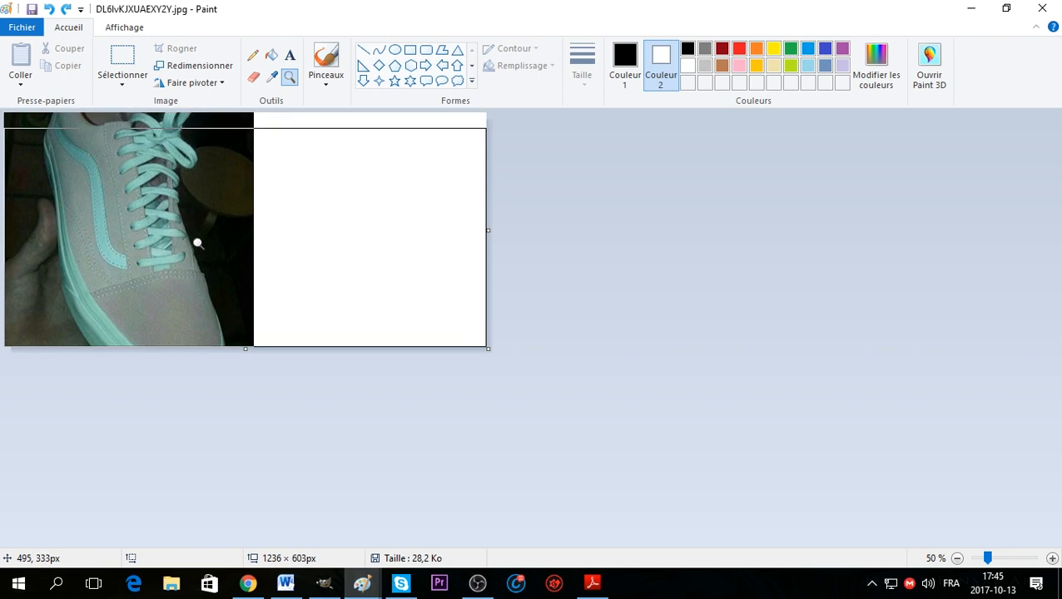
mouse_move(176, 407)
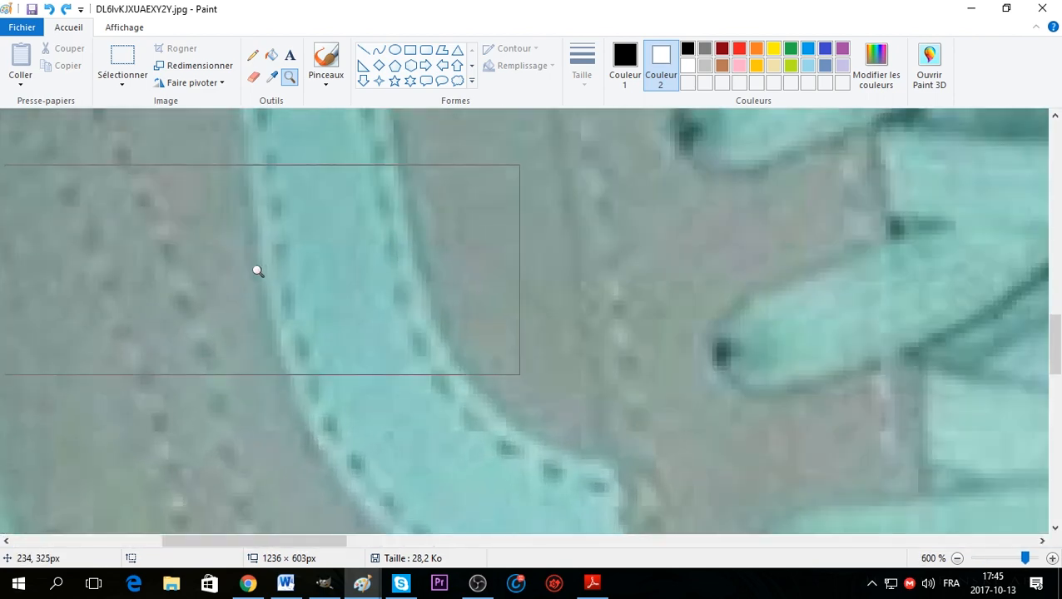
Sample the mint colour from the shoe's stripe as Color 1 with the Color picker.
click(1025, 557)
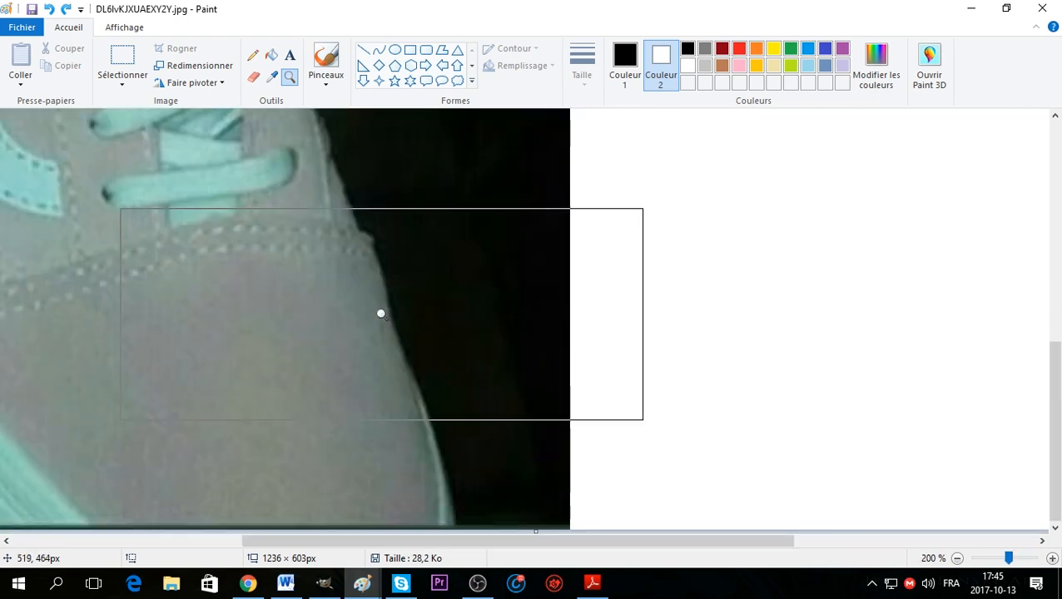
click(957, 557)
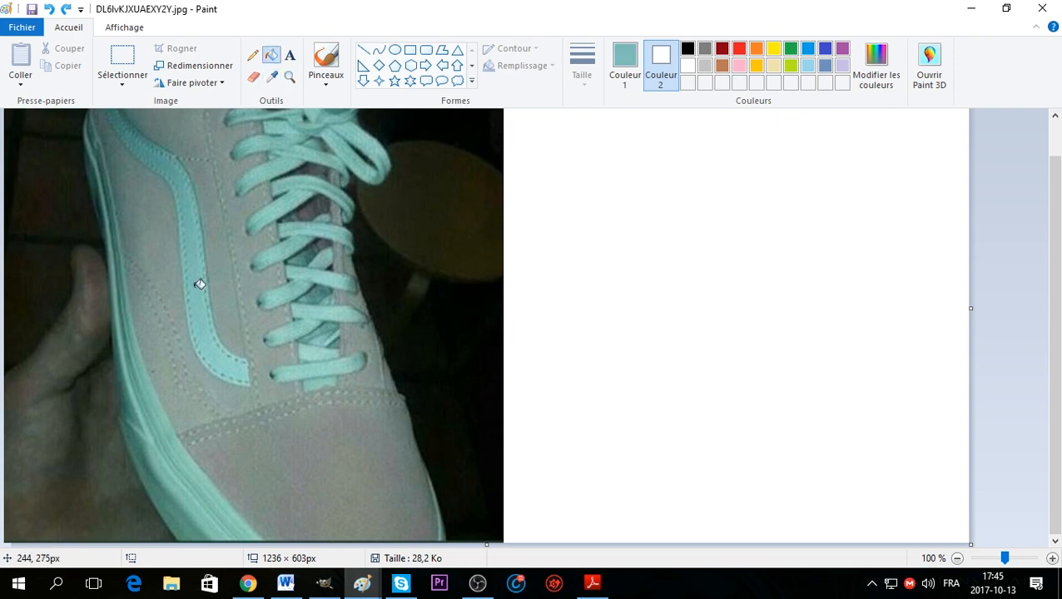
click(676, 197)
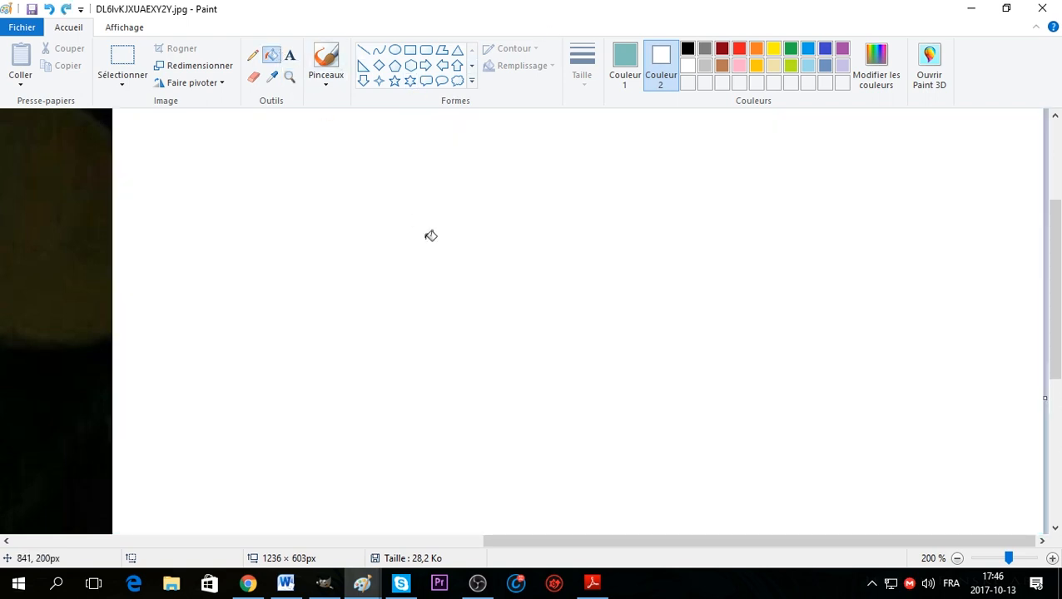
click(431, 237)
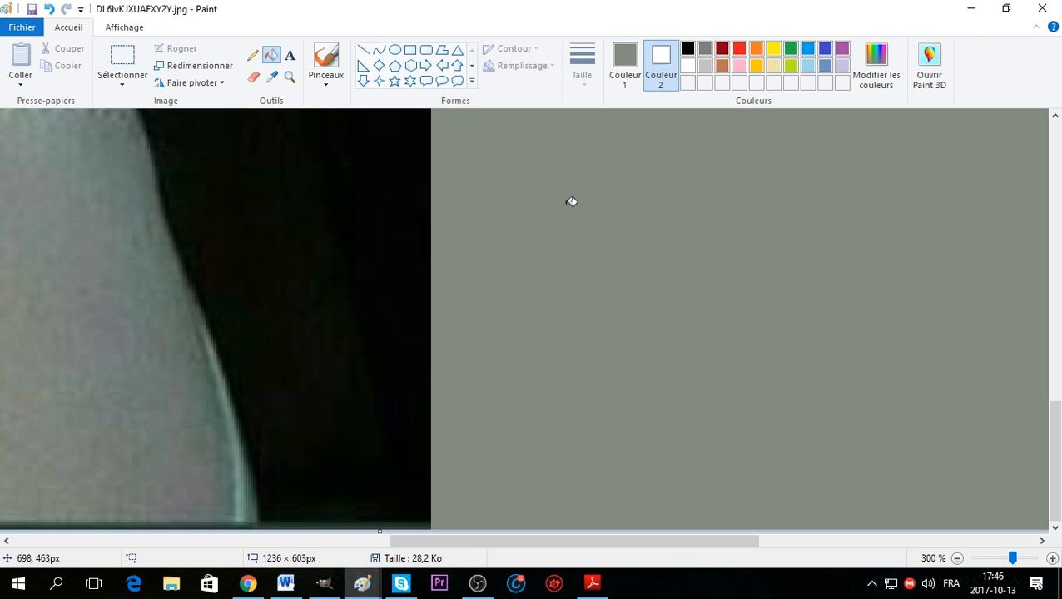
mouse_move(533, 360)
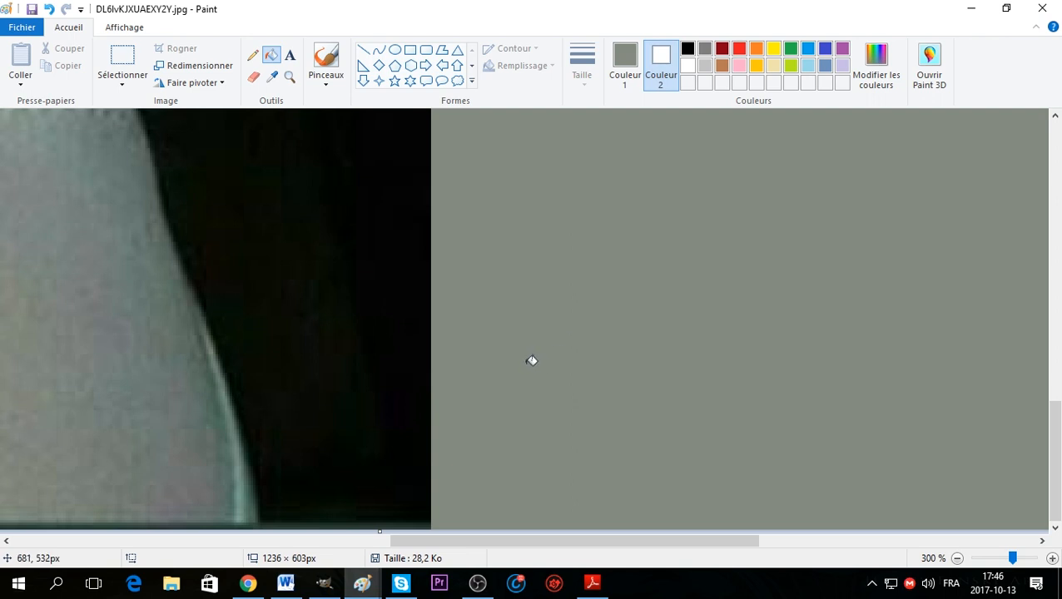
mouse_move(407, 499)
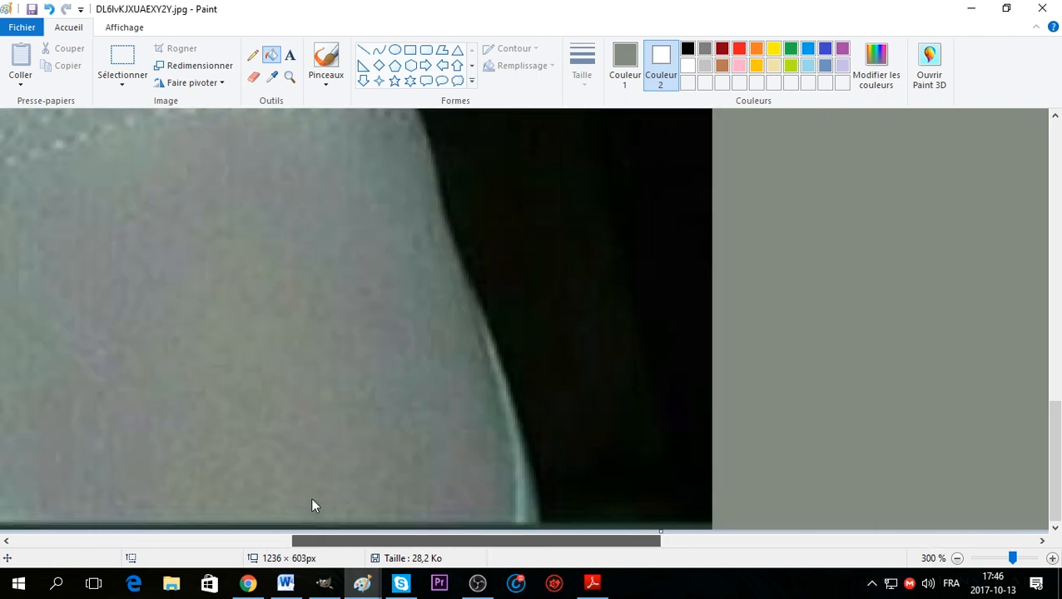
scroll(left, 3)
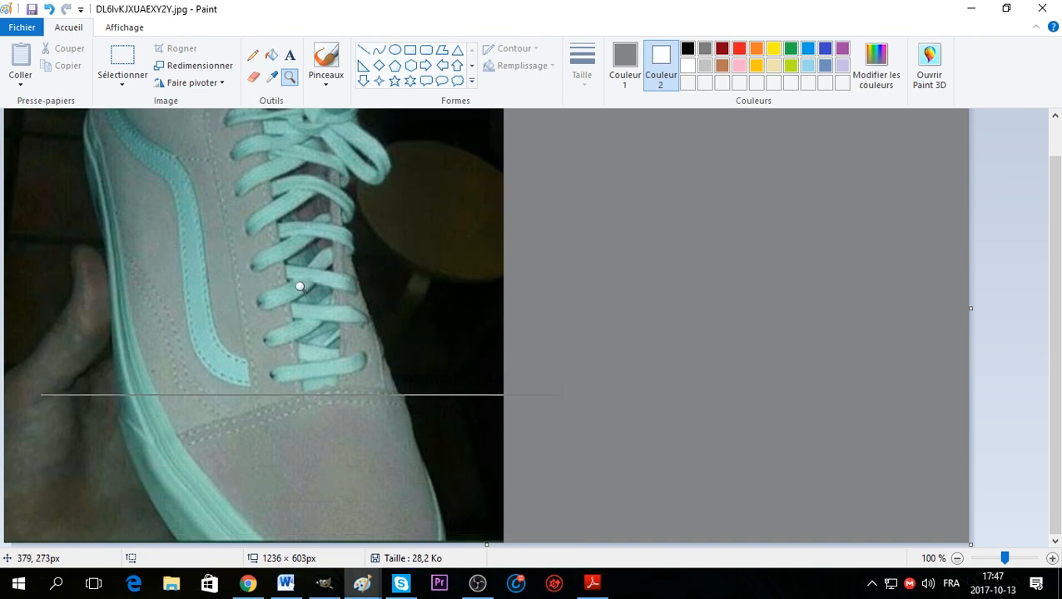
scroll(up, 3)
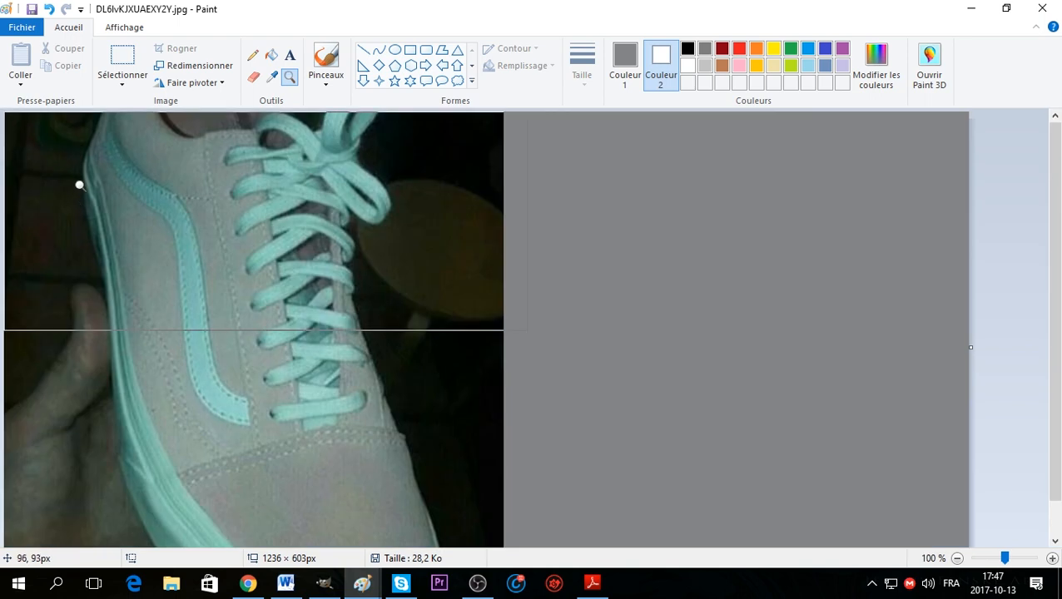
mouse_move(81, 183)
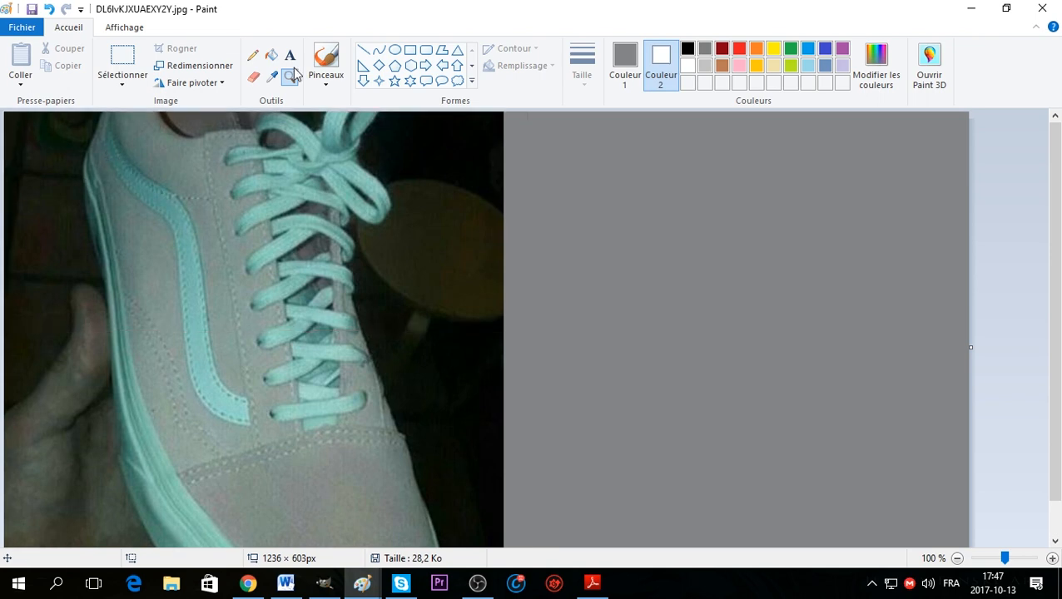
click(289, 76)
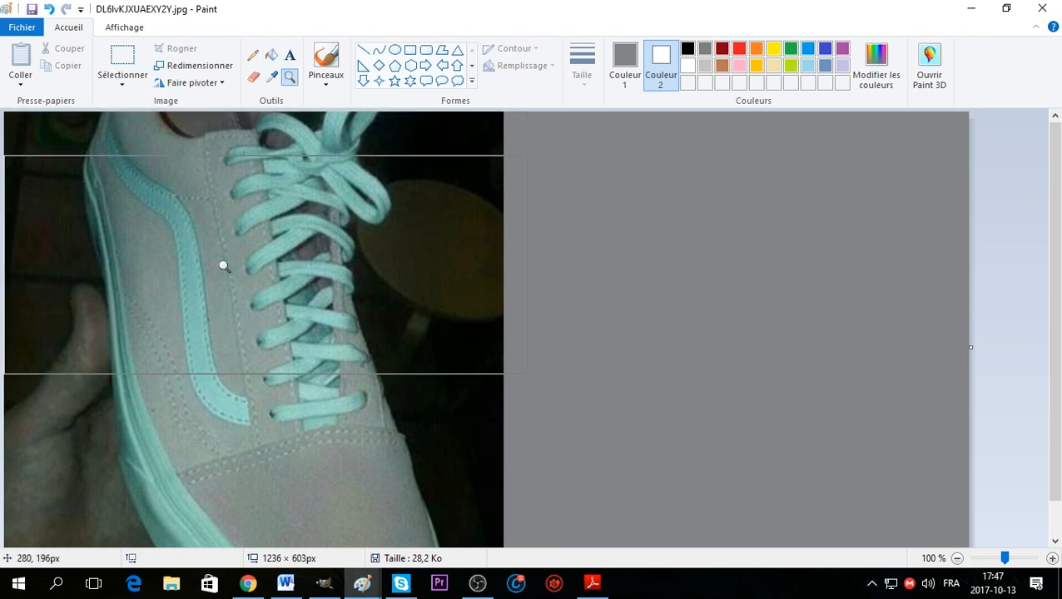